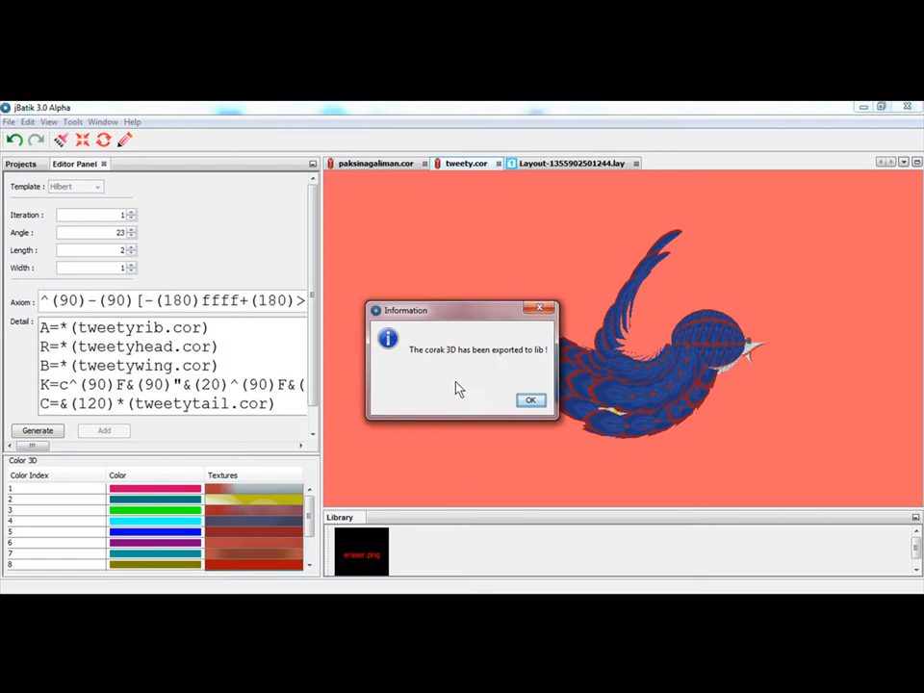
Dismiss the 'corak 3D has been exported to lib' message for the blue bird pattern
{"action": "left_click", "coordinate": [531, 398]}
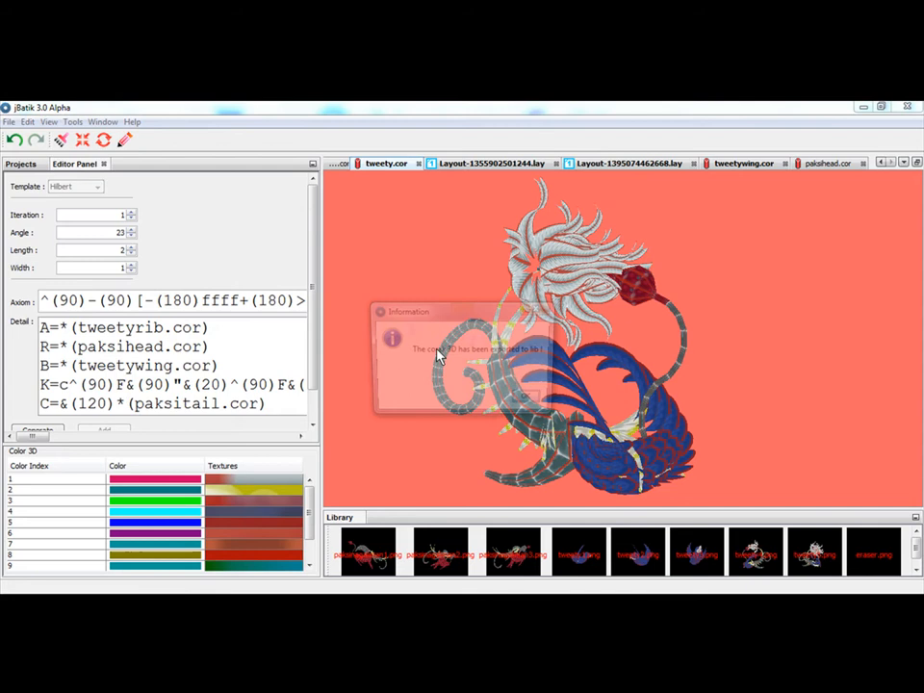
Dismiss the export confirmation for the paksihead/paksitail hybrid bird pattern
{"action": "left_click", "coordinate": [37, 431]}
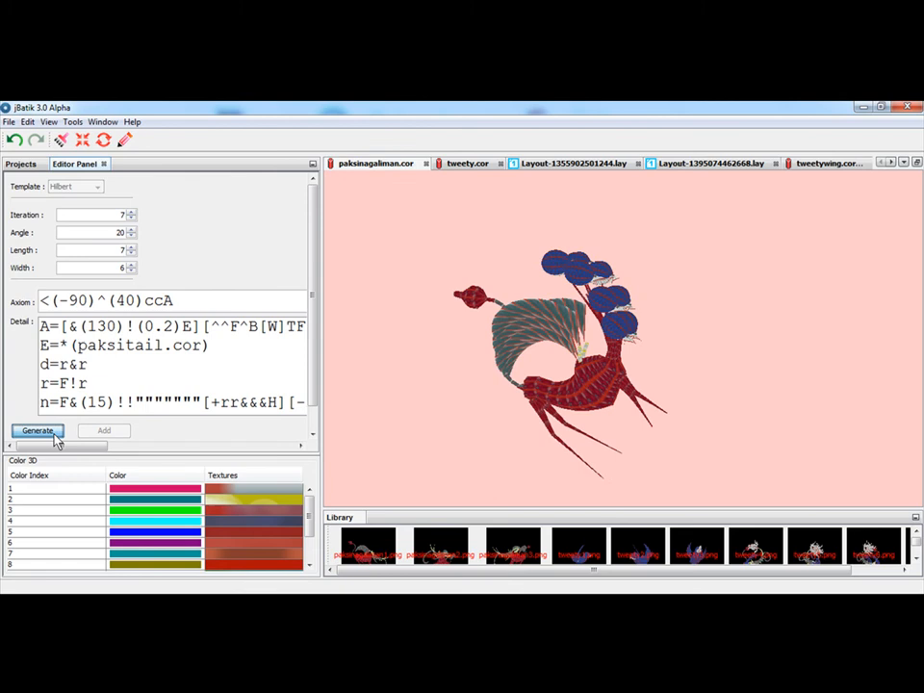